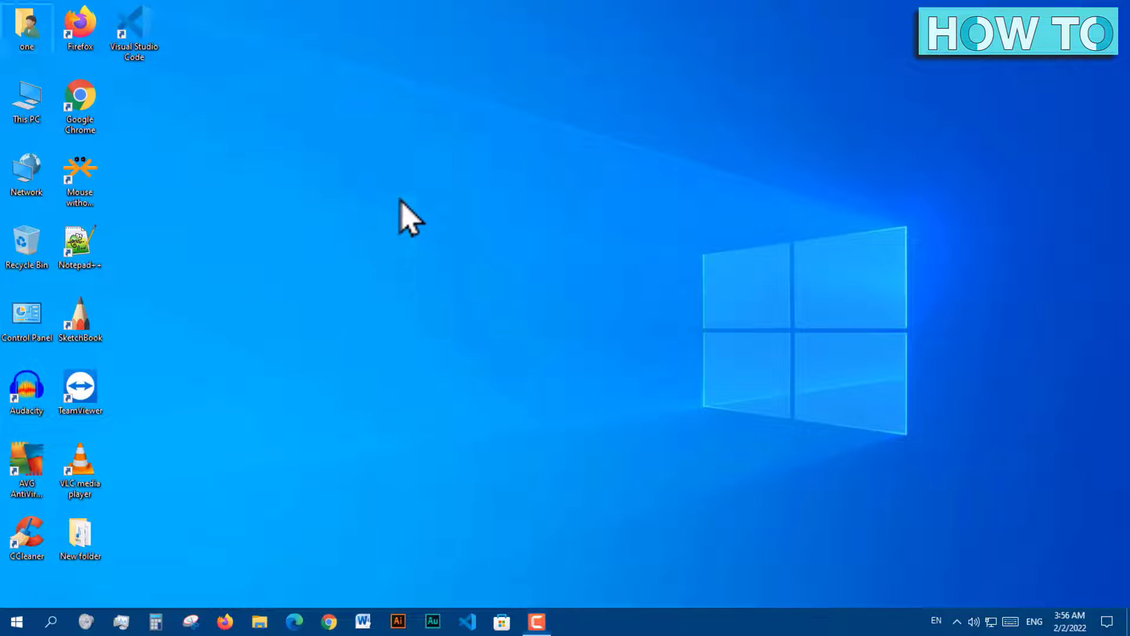
Start a new desktop shortcut via the desktop's New > Shortcut option.
{"action": "right_click", "coordinate": [411, 216]}
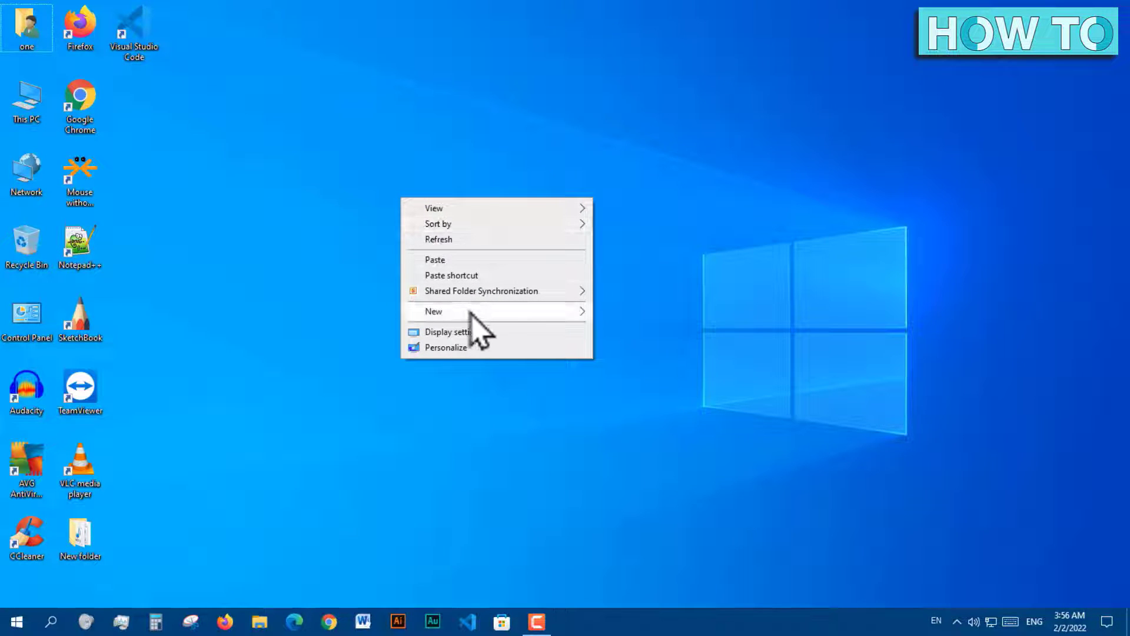
{"action": "left_click", "coordinate": [434, 311]}
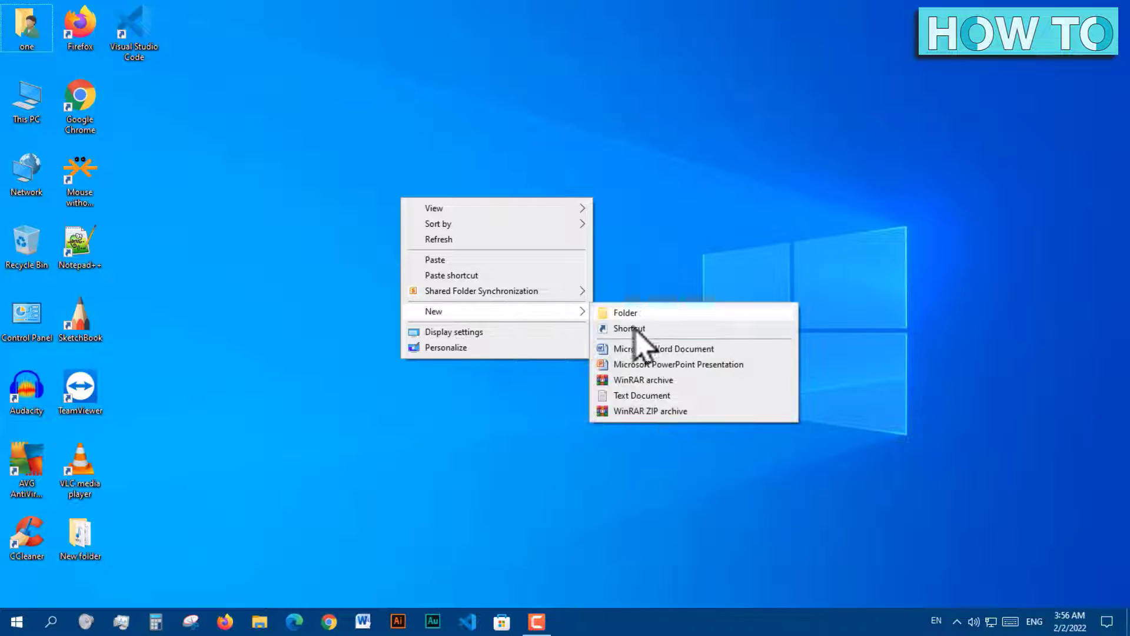
{"action": "left_click", "coordinate": [628, 328]}
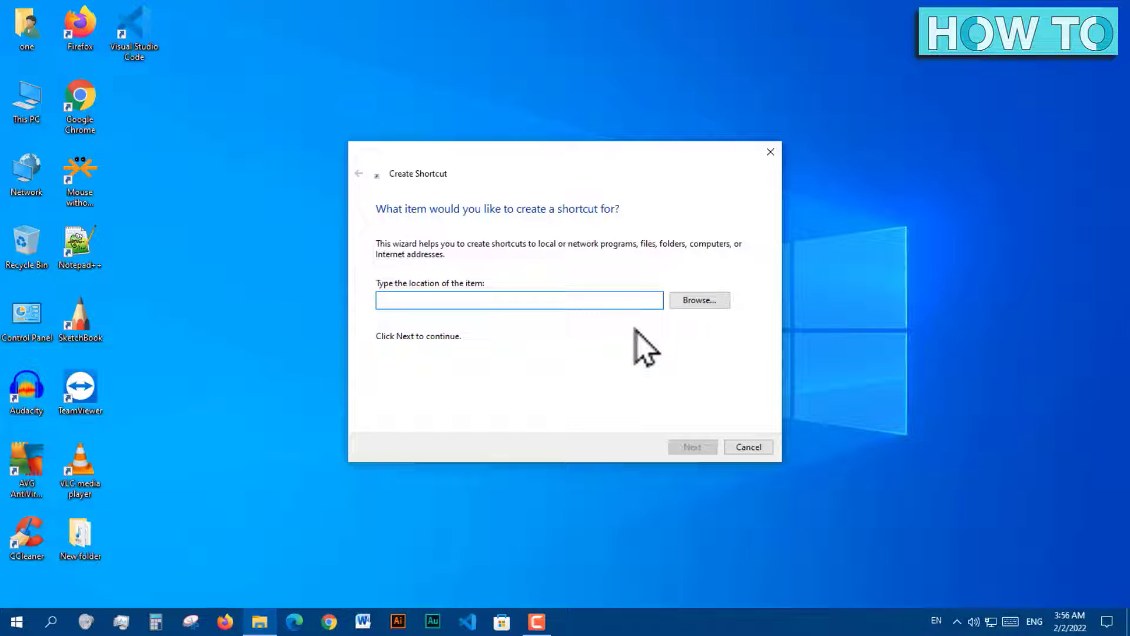
Make the shortcut target shutdown /s /t 00 and finish it as shutdown.exe.
{"action": "type", "text": "shutdown"}
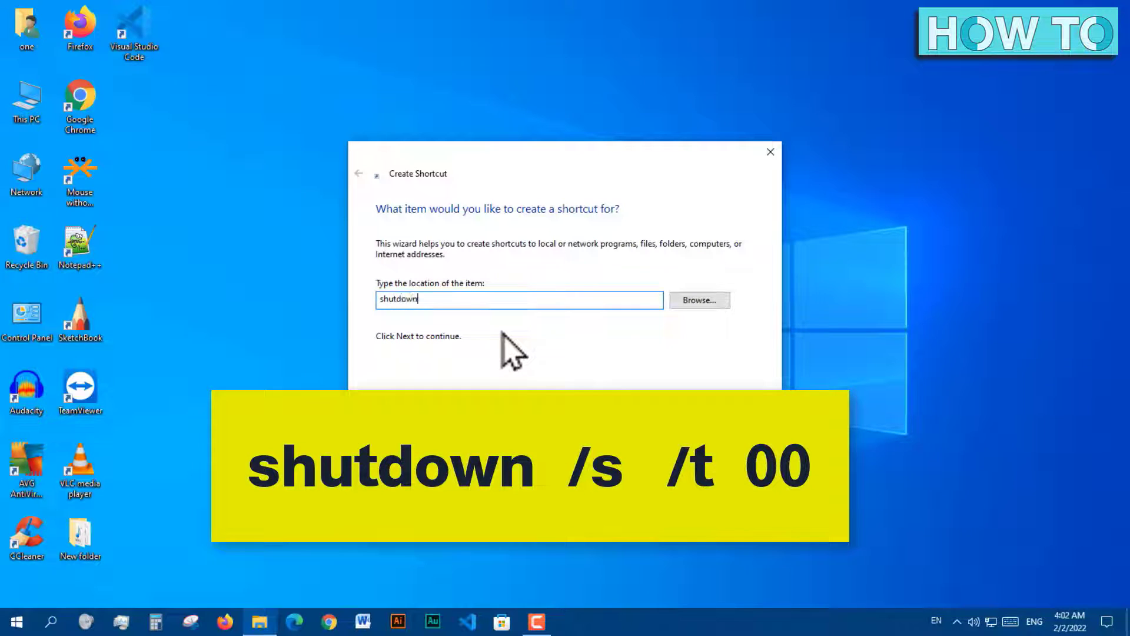
{"action": "type", "text": "/s /t"}
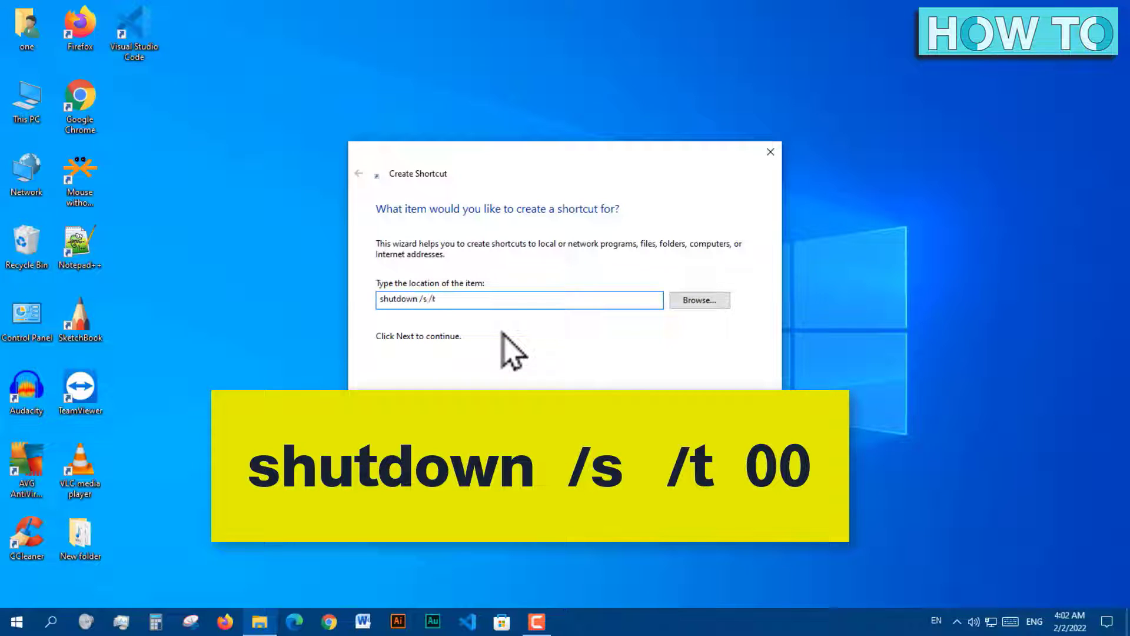
{"action": "type", "text": "00"}
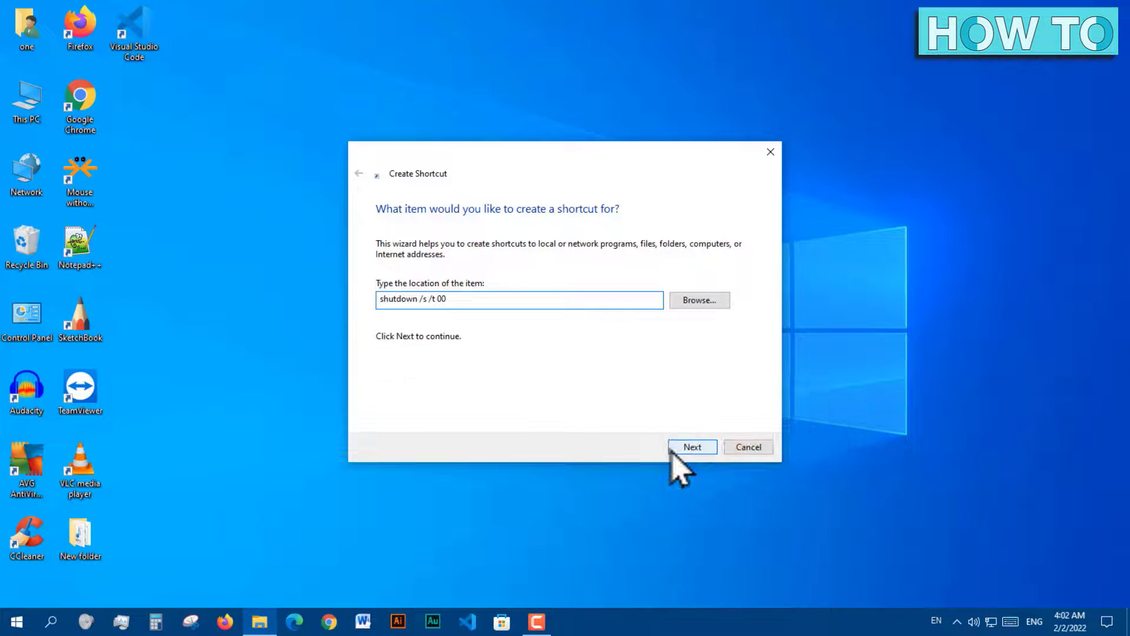
{"action": "left_click", "coordinate": [691, 448]}
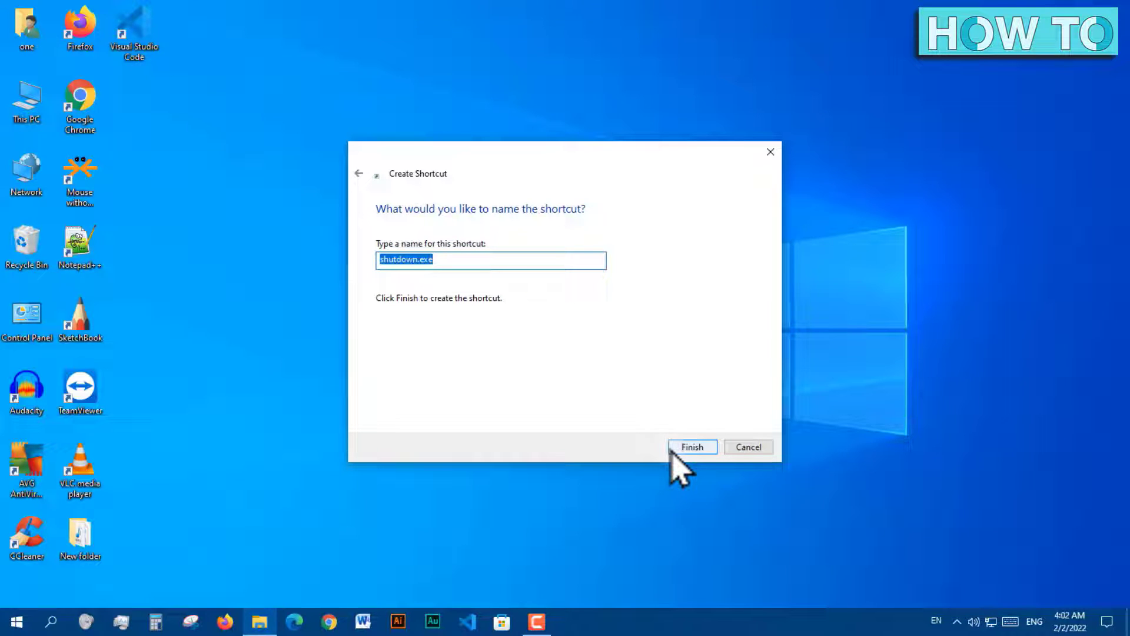
{"action": "left_click", "coordinate": [691, 447]}
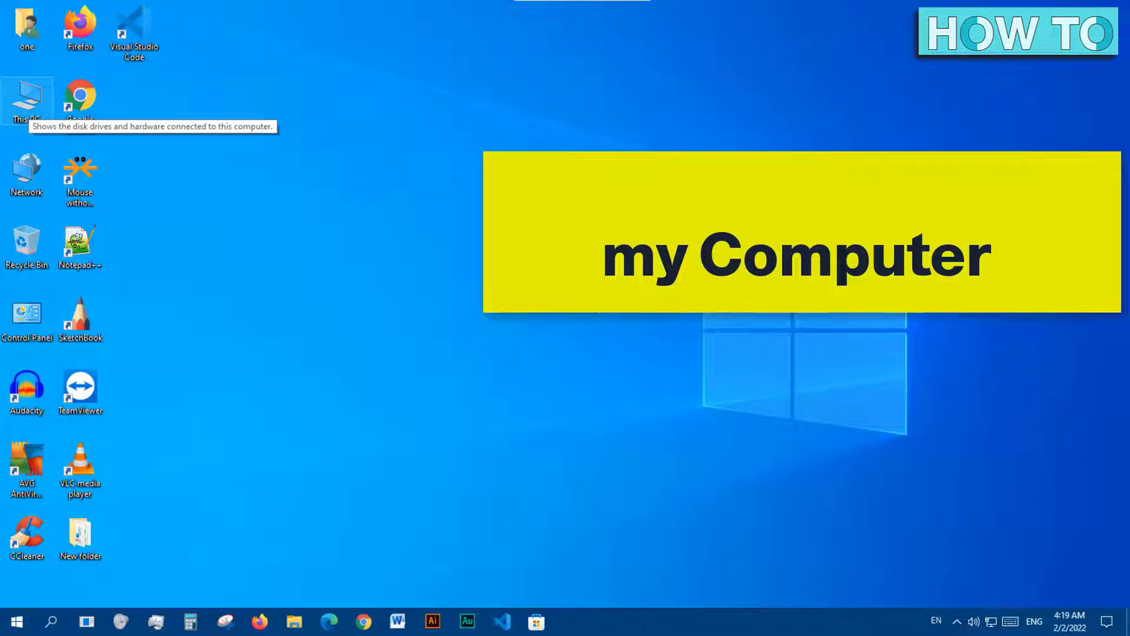
Browse to C:\Windows\System32 and search it for "slide" to list SlideToShutDown.exe.
{"action": "double_click", "coordinate": [27, 99]}
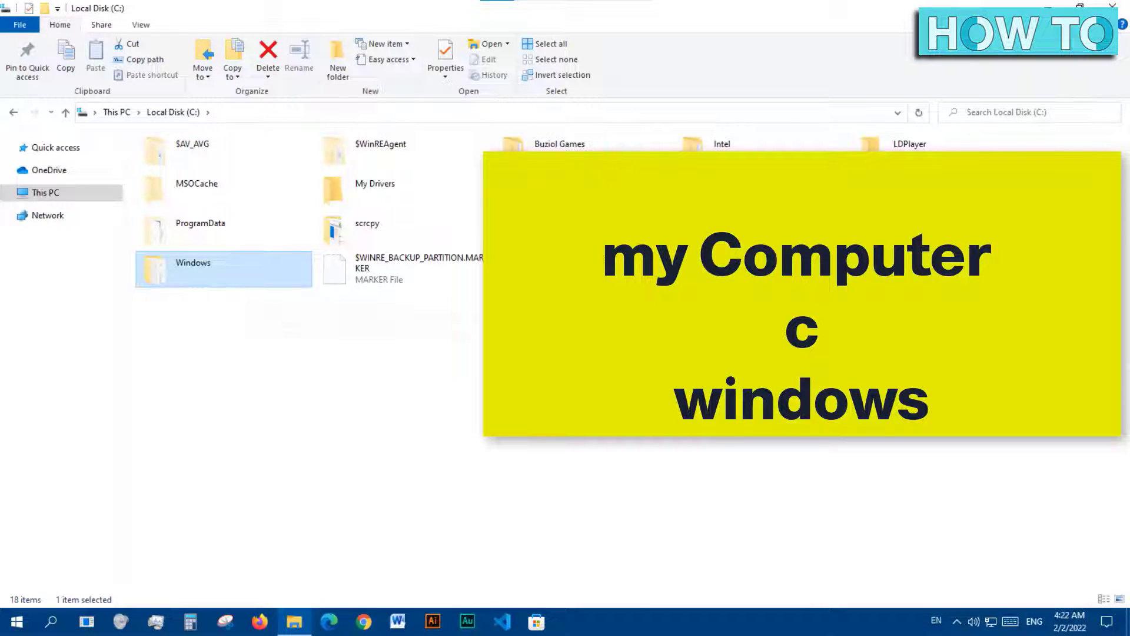
{"action": "double_click", "coordinate": [224, 268]}
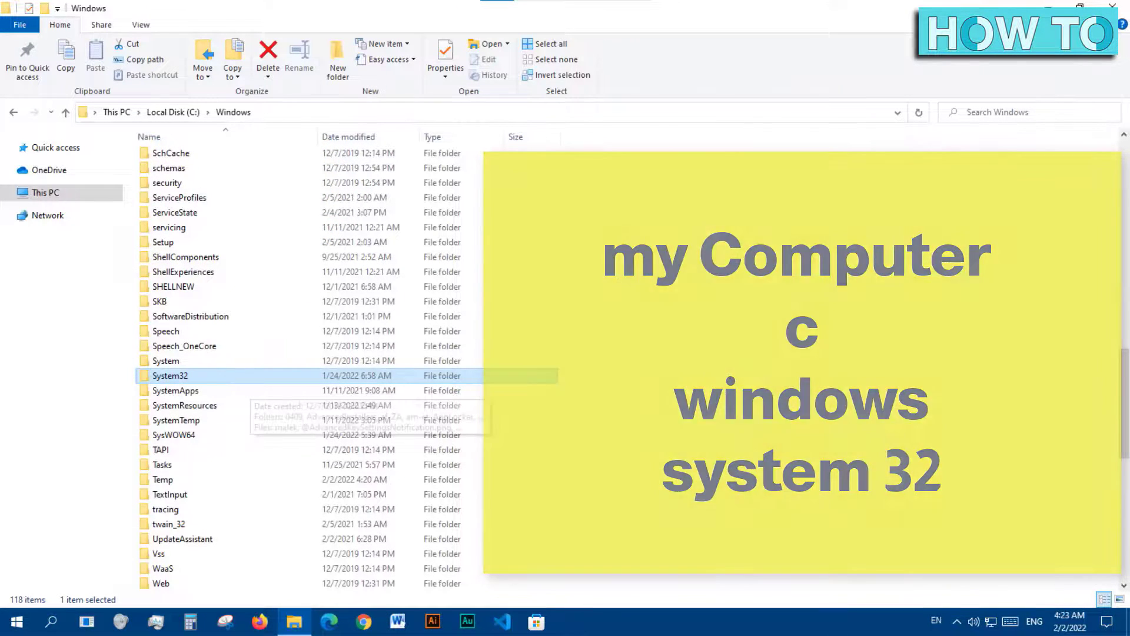
{"action": "double_click", "coordinate": [171, 375]}
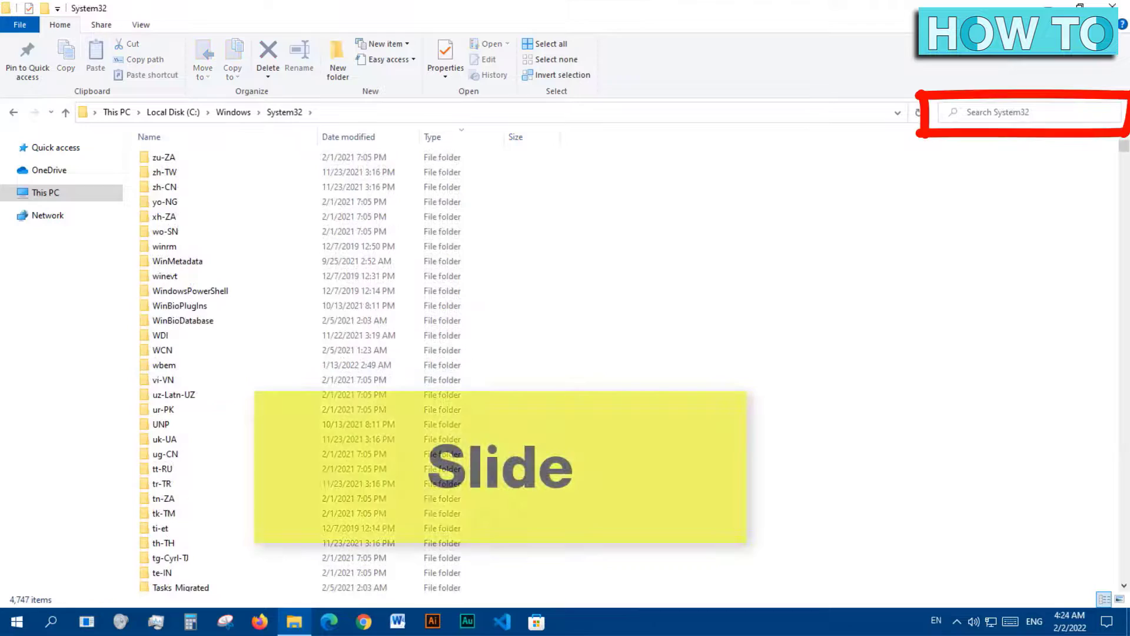
{"action": "type", "text": "slide"}
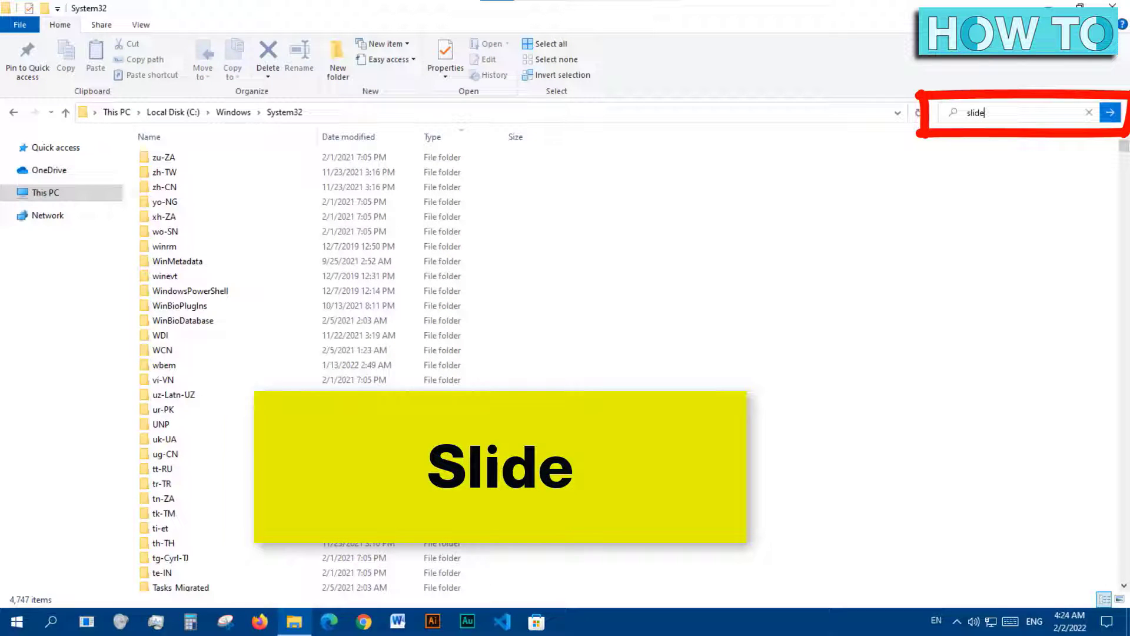
{"action": "left_click", "coordinate": [1108, 112]}
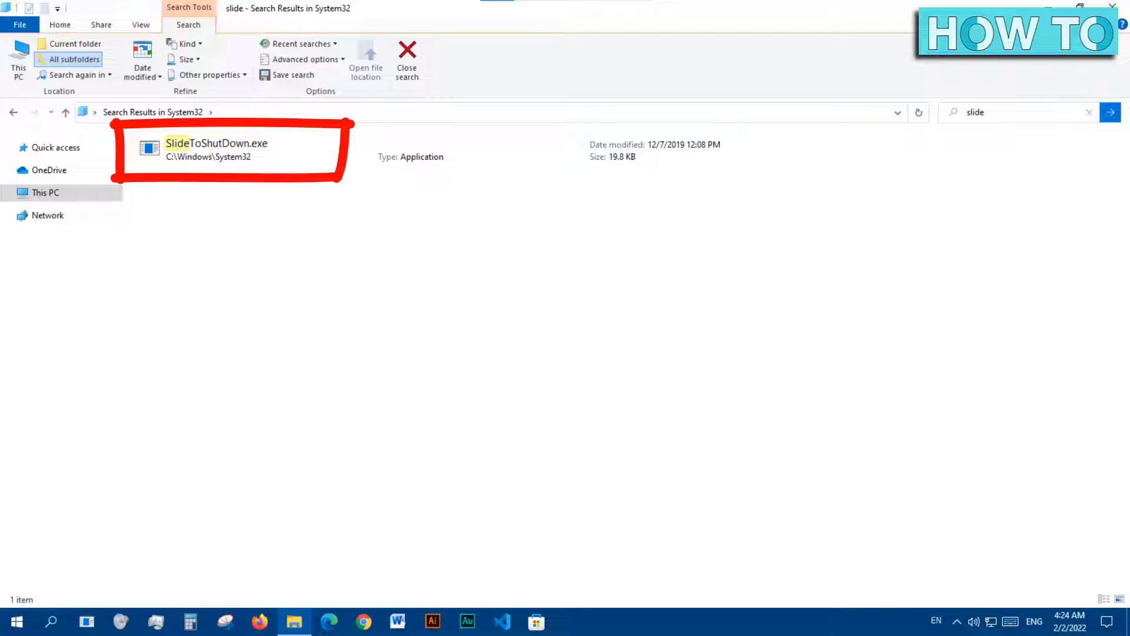
Send SlideToShutDown.exe to the desktop as a shortcut.
{"action": "left_click", "coordinate": [216, 149]}
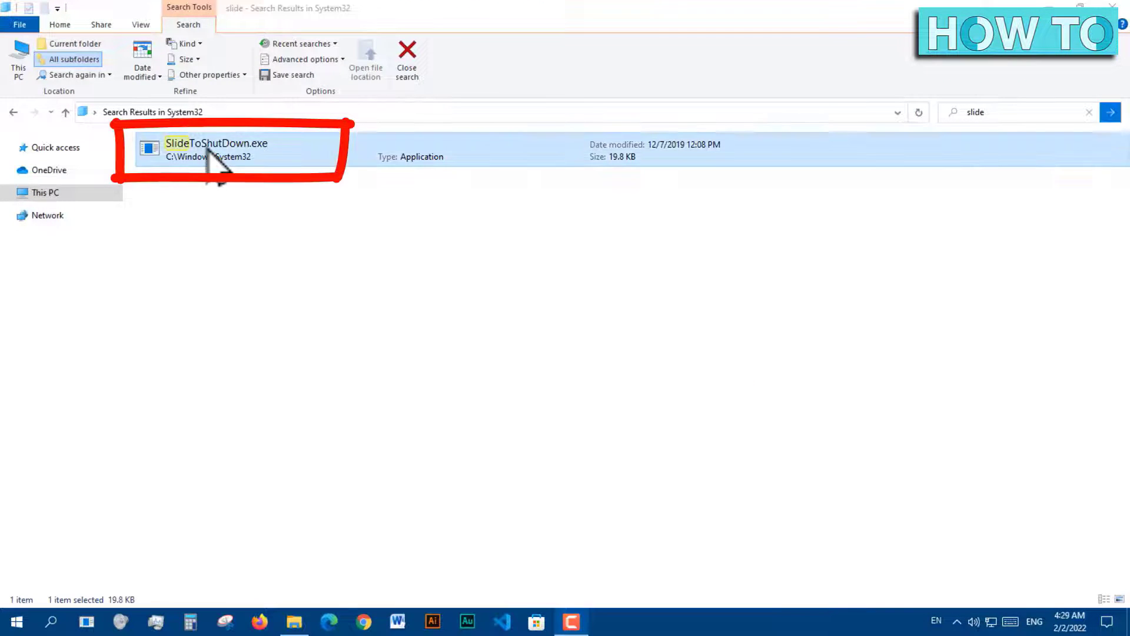
{"action": "right_click", "coordinate": [216, 152]}
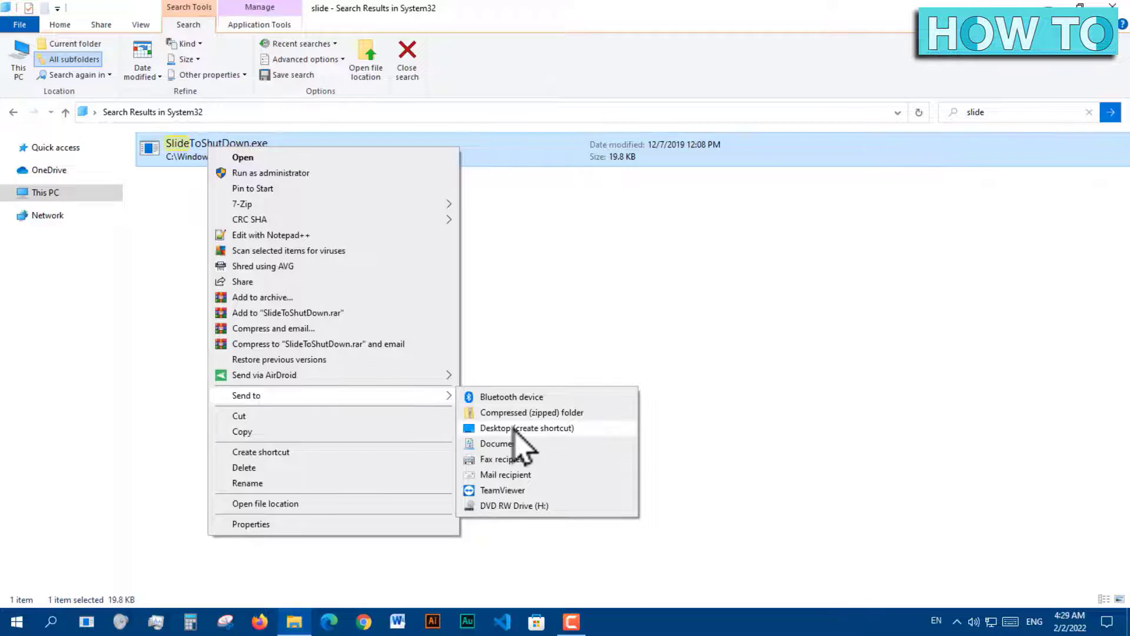
{"action": "left_click", "coordinate": [527, 427]}
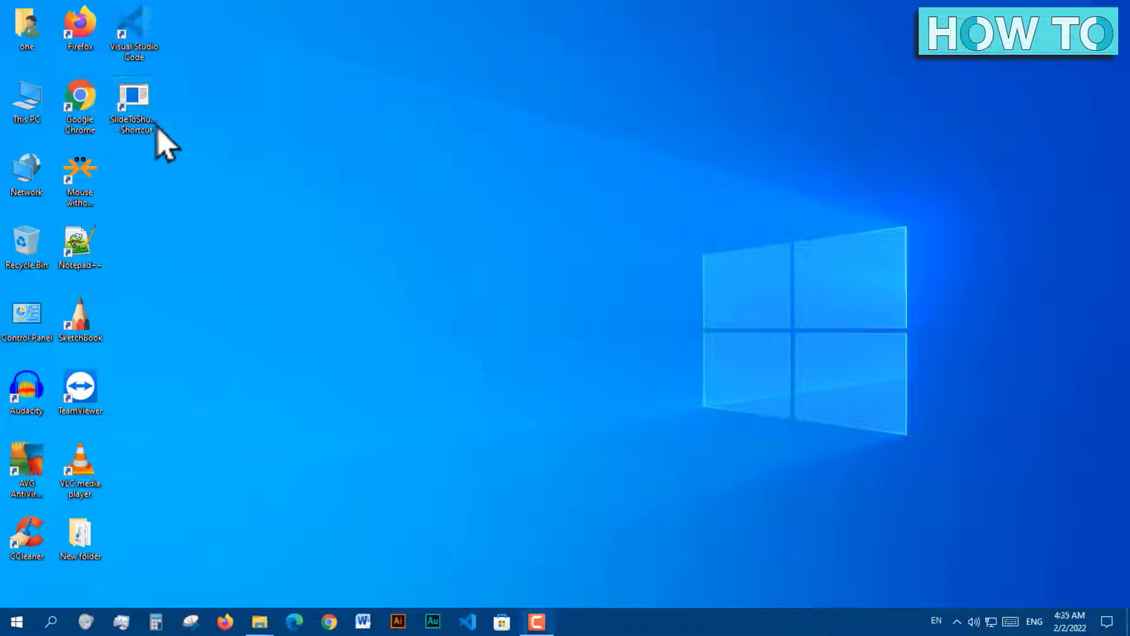
Pin SlideToShutDown to the taskbar and launch it with Win+1.
{"action": "left_click_drag", "start_coordinate": [133, 108], "coordinate": [526, 505]}
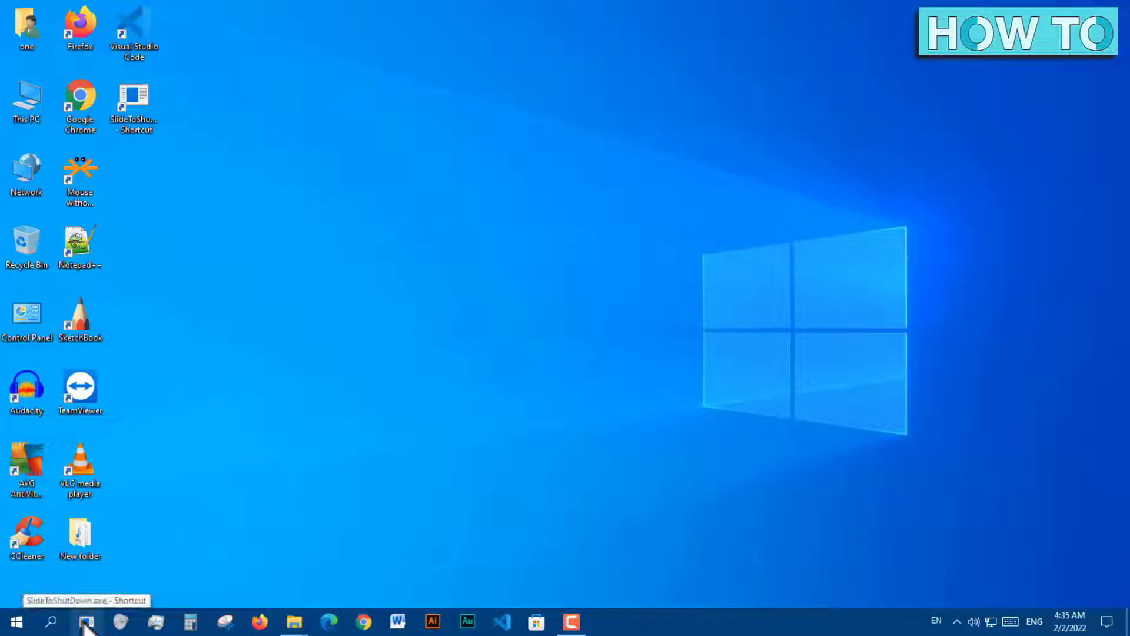
{"action": "key", "text": "Win+1"}
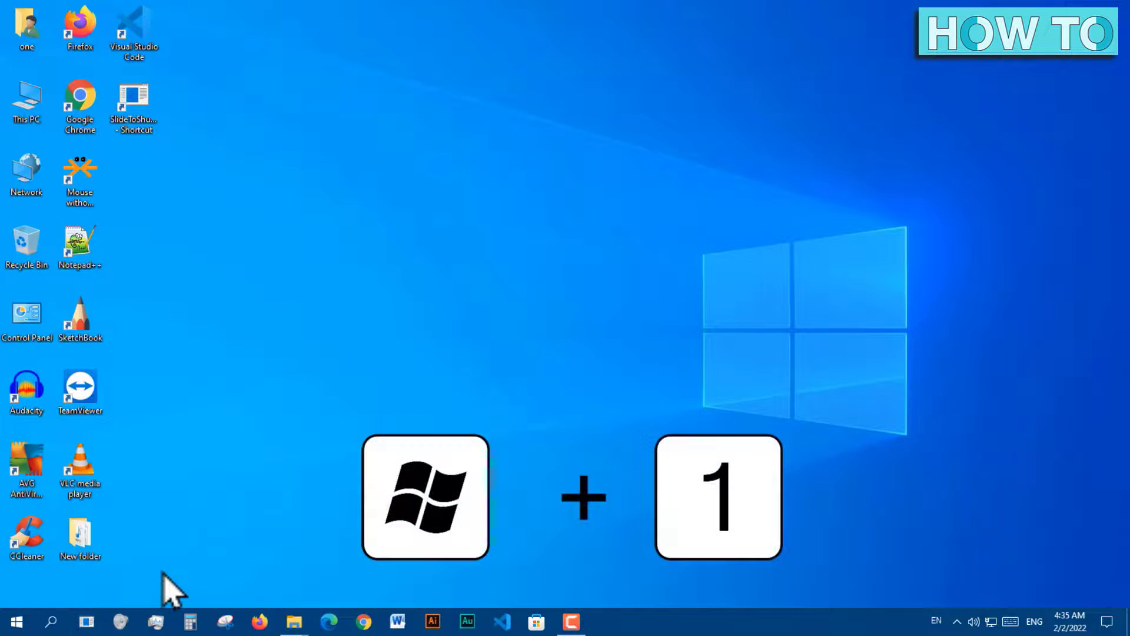
{"action": "mouse_move", "coordinate": [505, 512]}
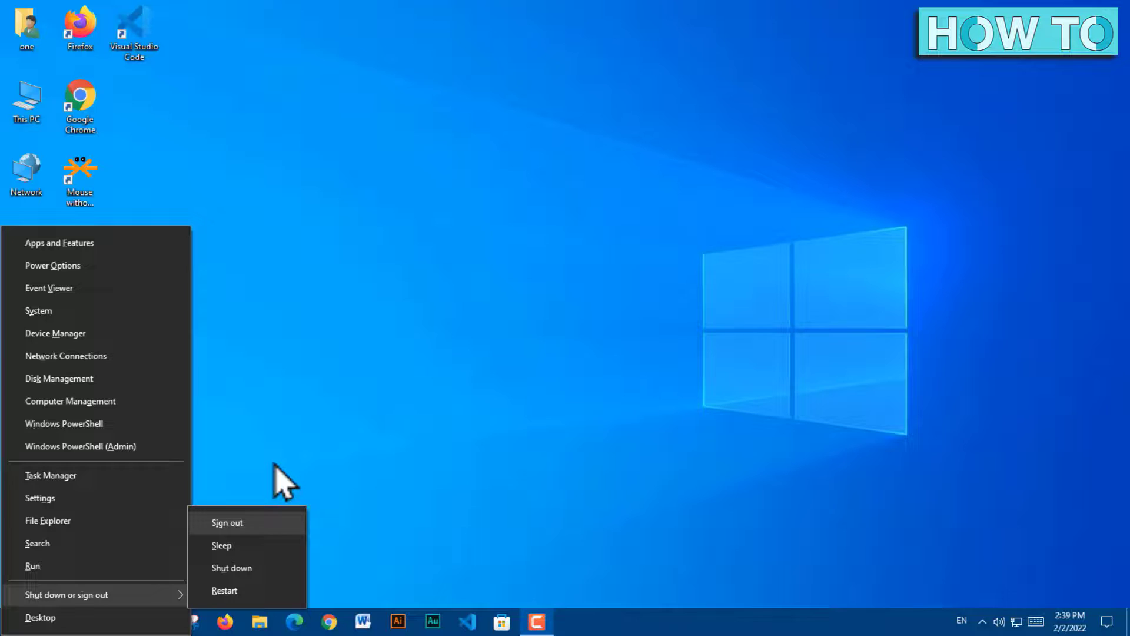
Shut down via the Win+X menu's Shut down or sign out > Shut down choice.
{"action": "key", "text": "u"}
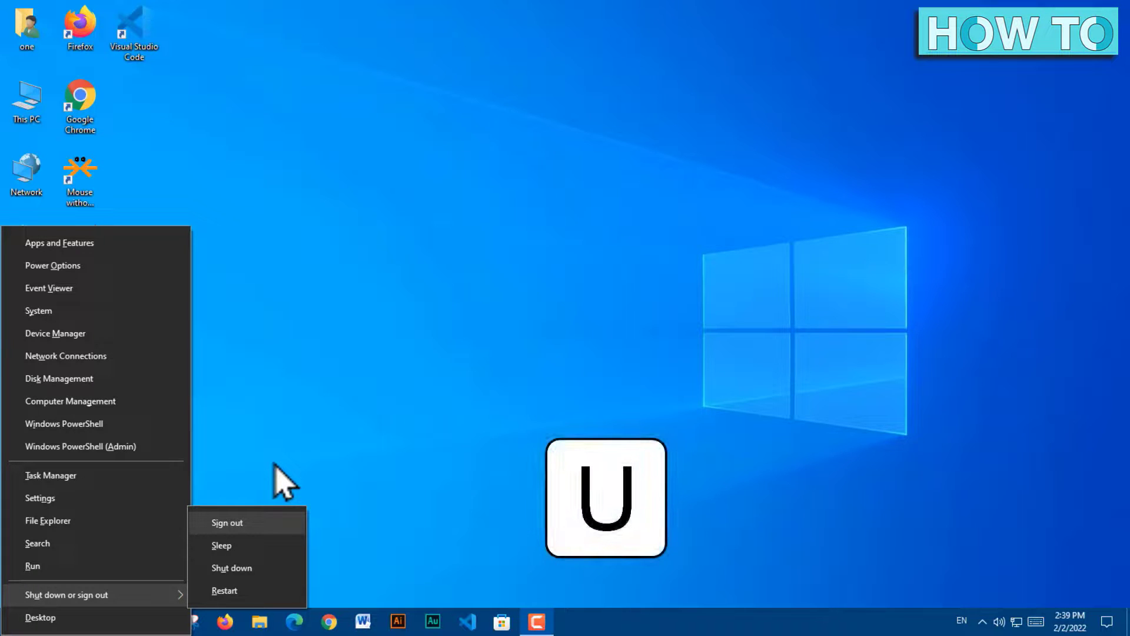
{"action": "left_click", "coordinate": [232, 568]}
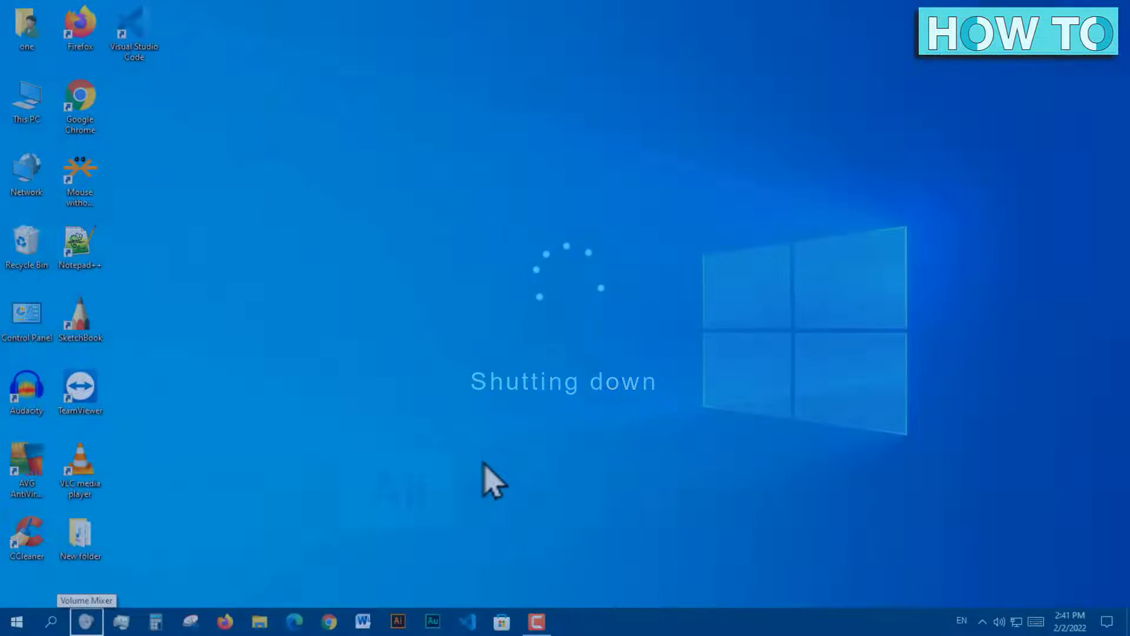
{"action": "key", "text": "alt+f4"}
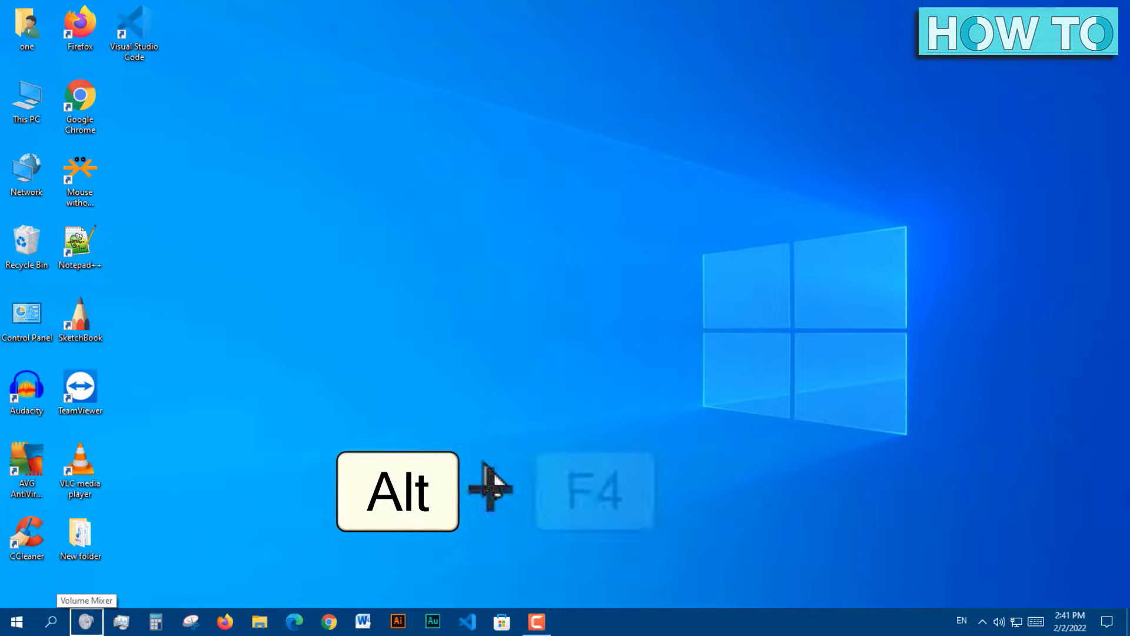
Choose Shut down in the Alt+F4 Shut Down Windows dialog and bring it up again.
{"action": "key", "text": "alt+F4"}
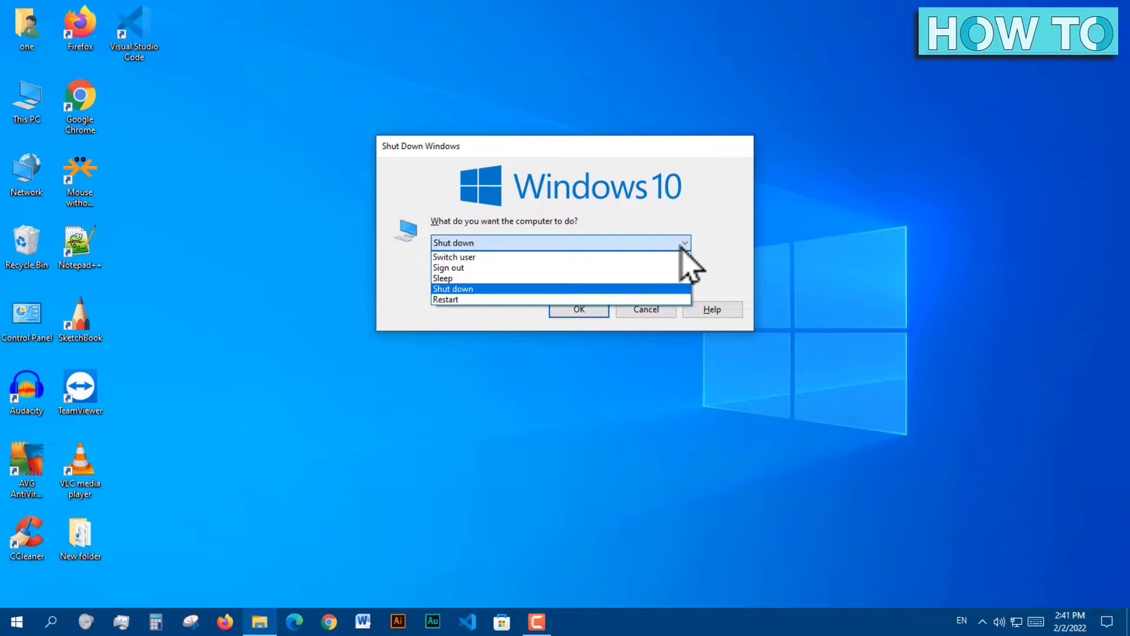
{"action": "left_click", "coordinate": [452, 288]}
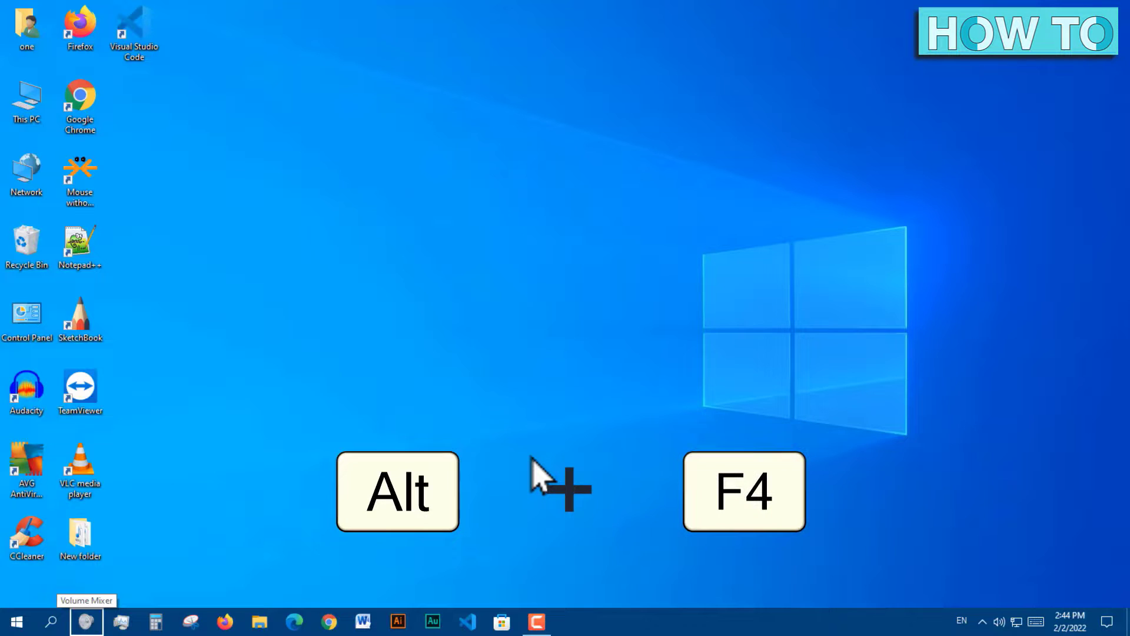
{"action": "key", "text": "alt+F4"}
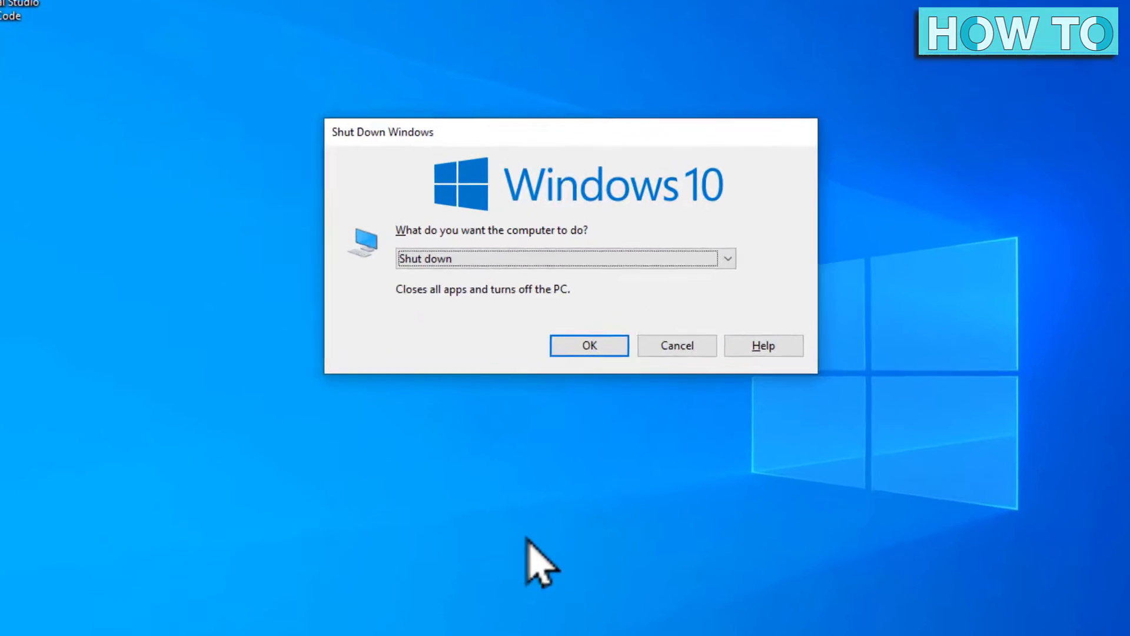